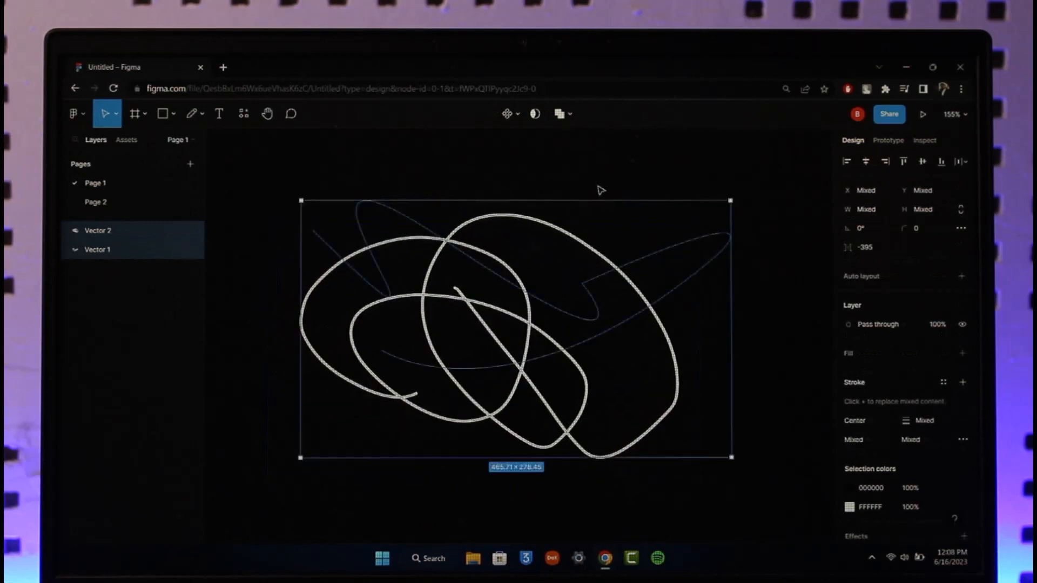
Deselect Vector 1 and Vector 2 so both scribbles sit unselected on the canvas
click(440, 332)
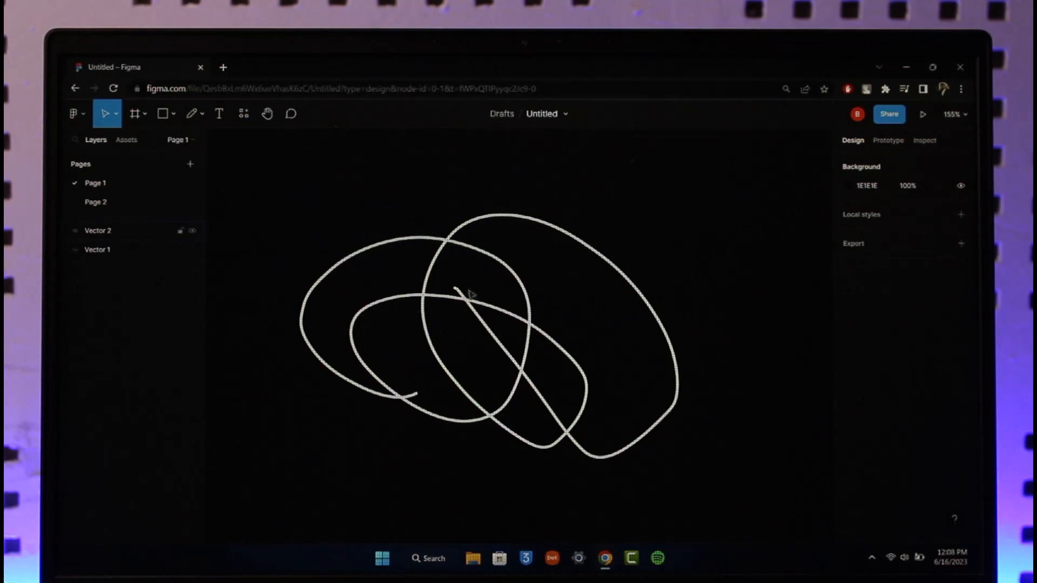
mouse_move(950, 99)
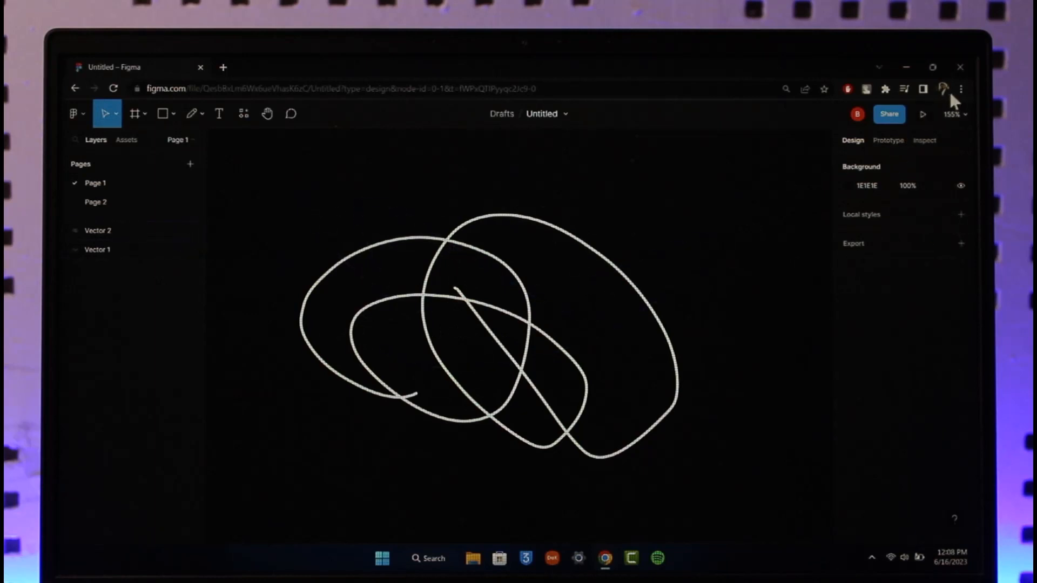
Zoom the canvas out from 155% to 84% so the scribbles appear smaller
click(961, 89)
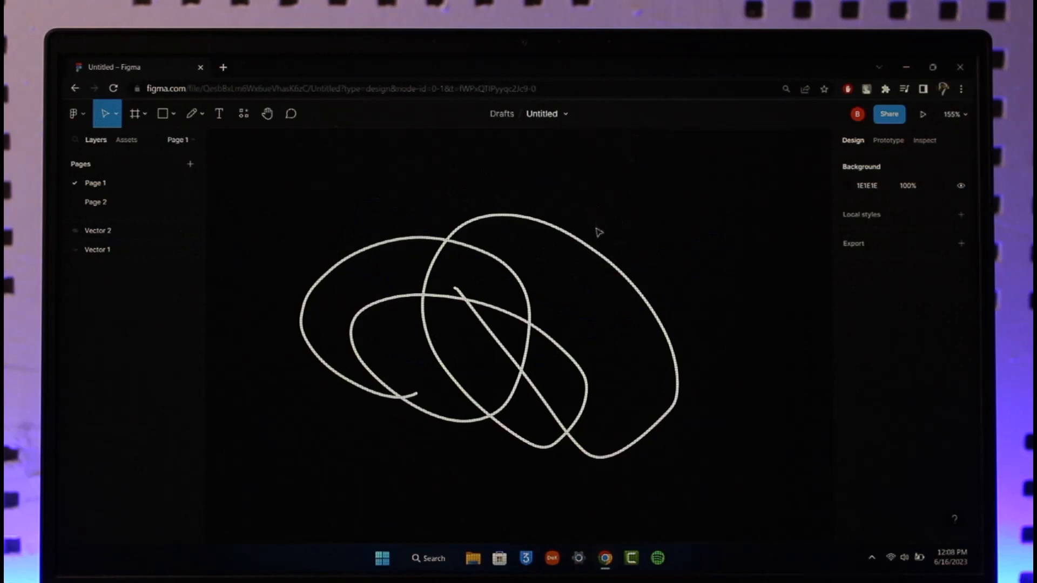
mouse_move(405, 347)
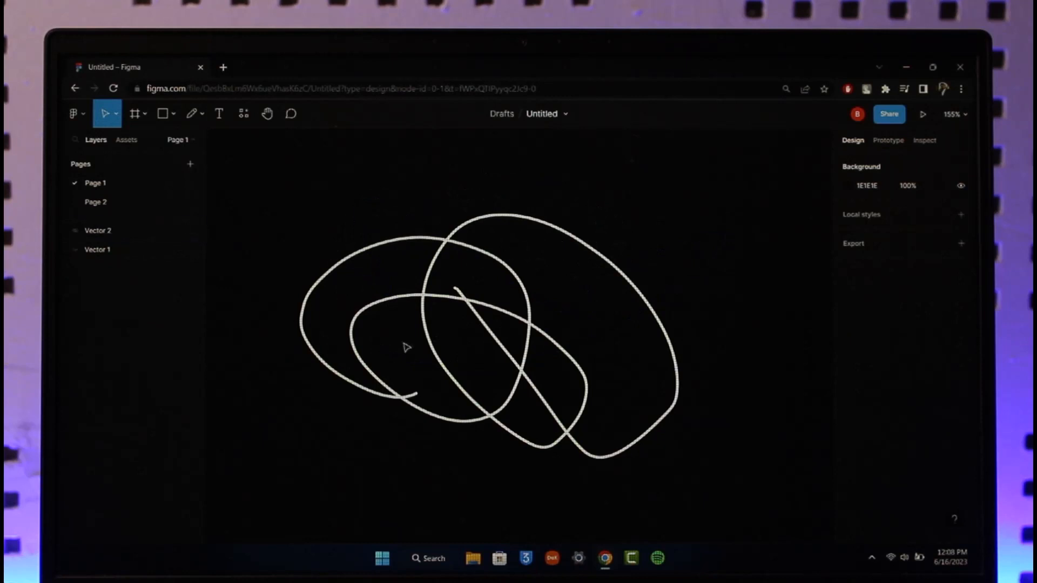
mouse_move(390, 322)
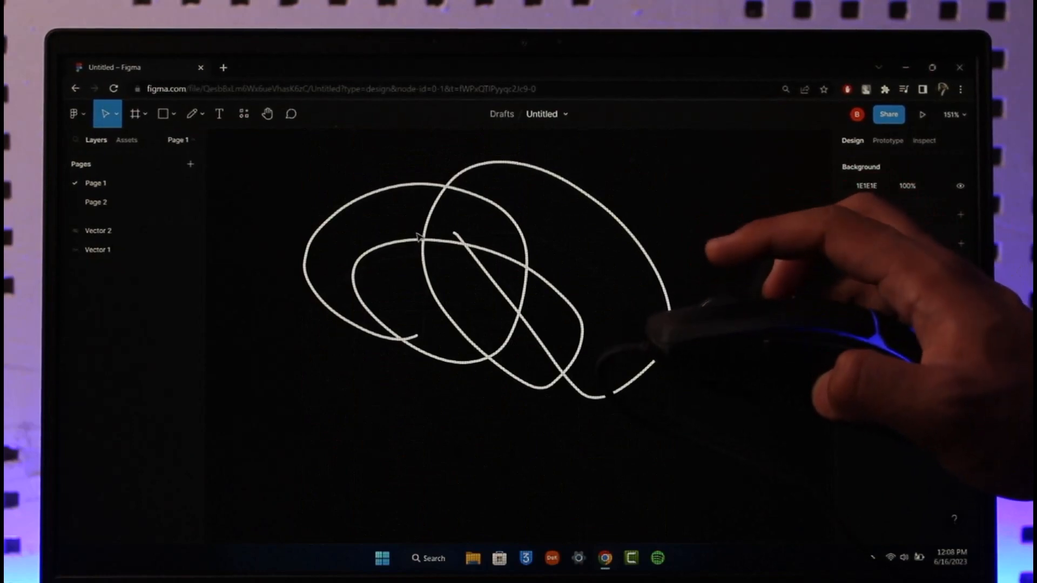
scroll(down, 3)
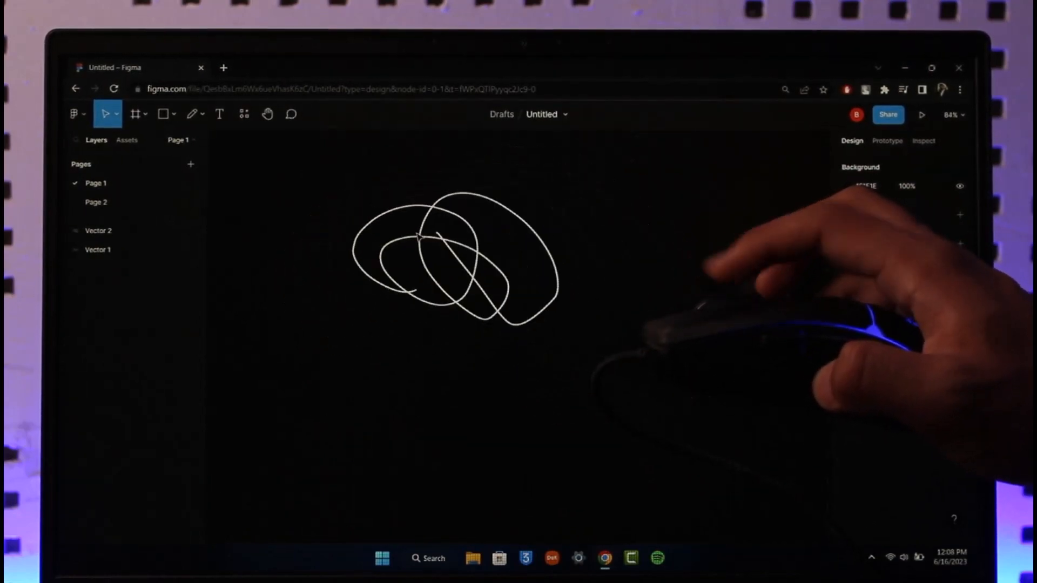